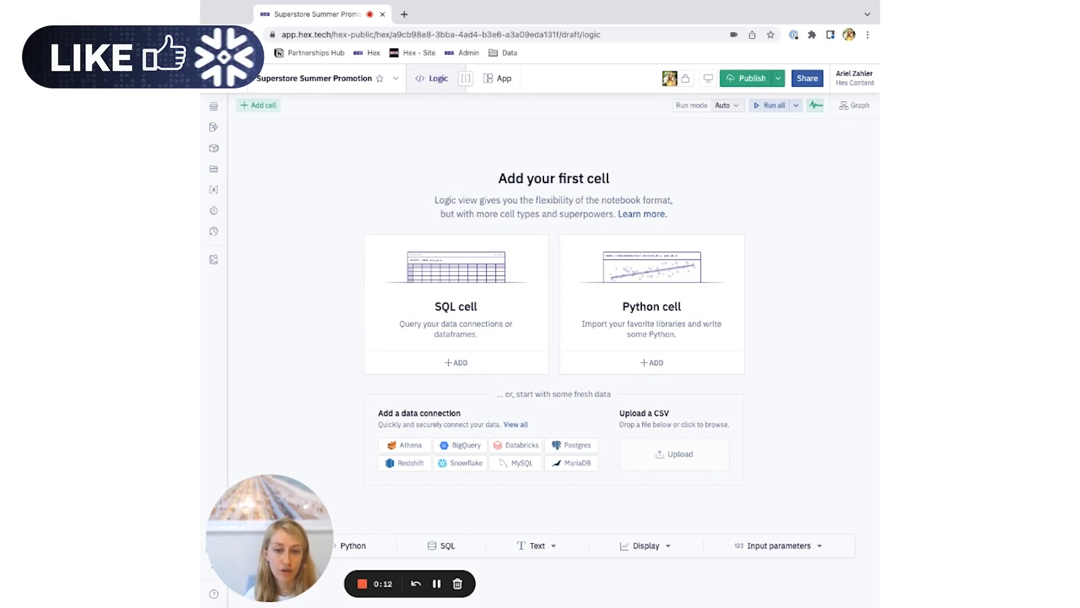
Insert a Python cell connecting to Demo Snowflake via a Snowpark session from the Data sources panel.
left_click(214, 128)
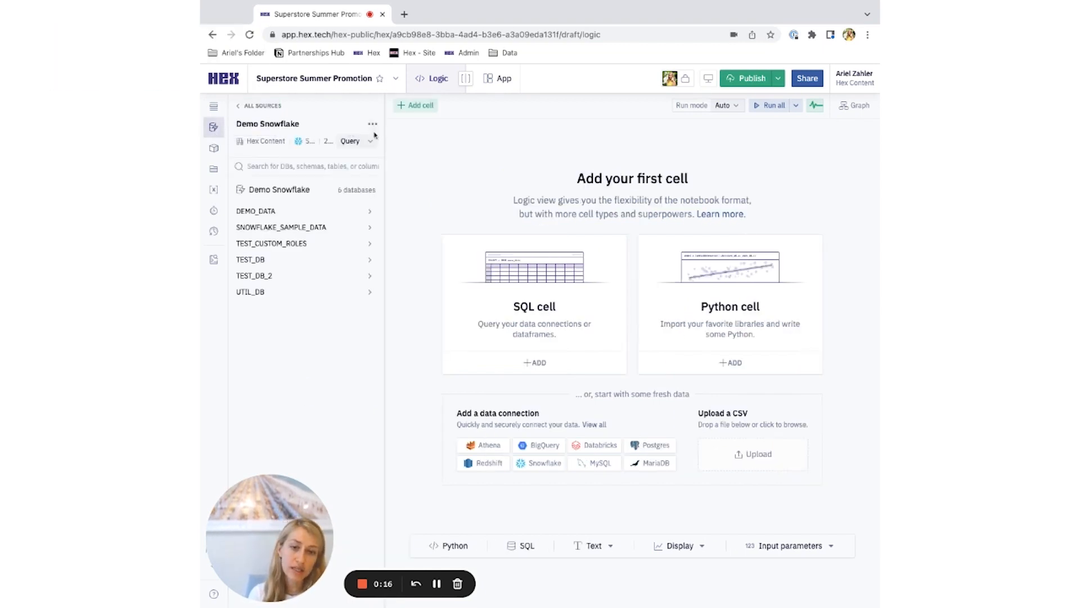
left_click(454, 546)
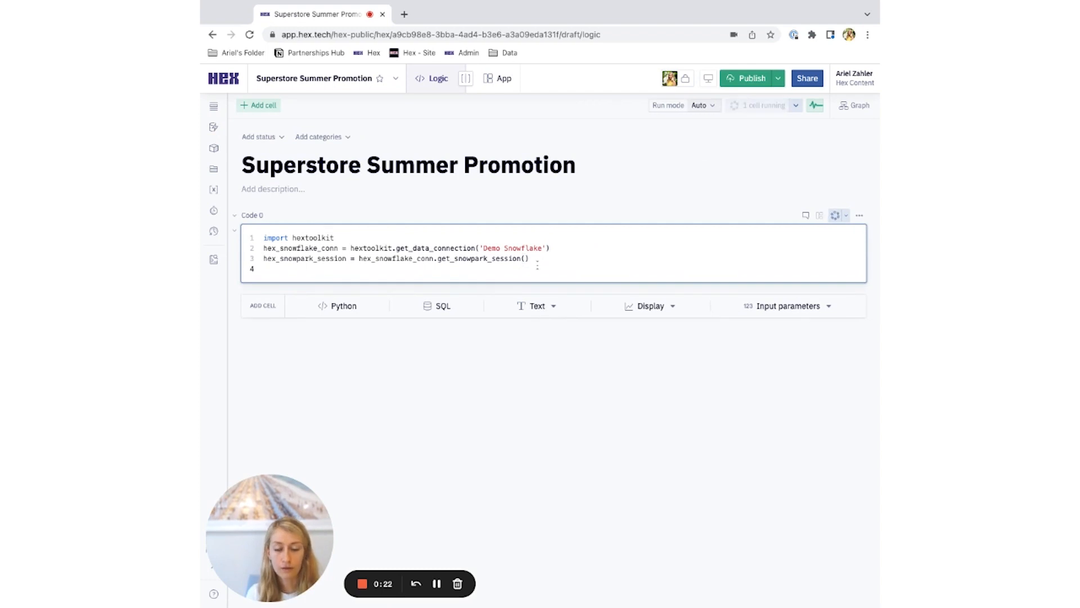
Add a cell showing hex_snowpark_session and another importing snowflake.snowpark functions as F, types and Window.
left_click(835, 215)
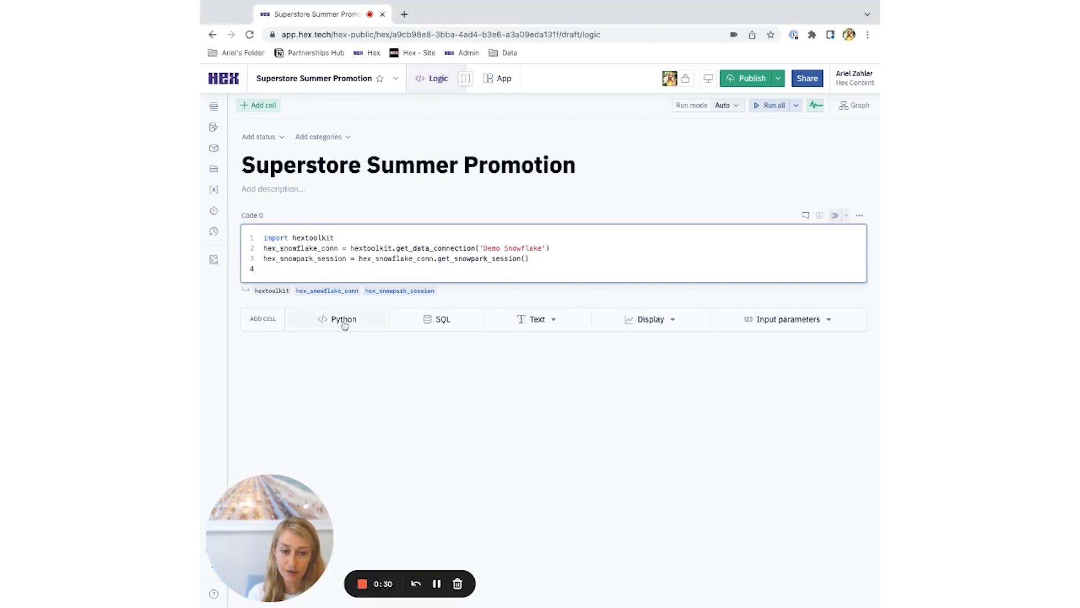
left_click(343, 318)
type("hex_snowpark_session")
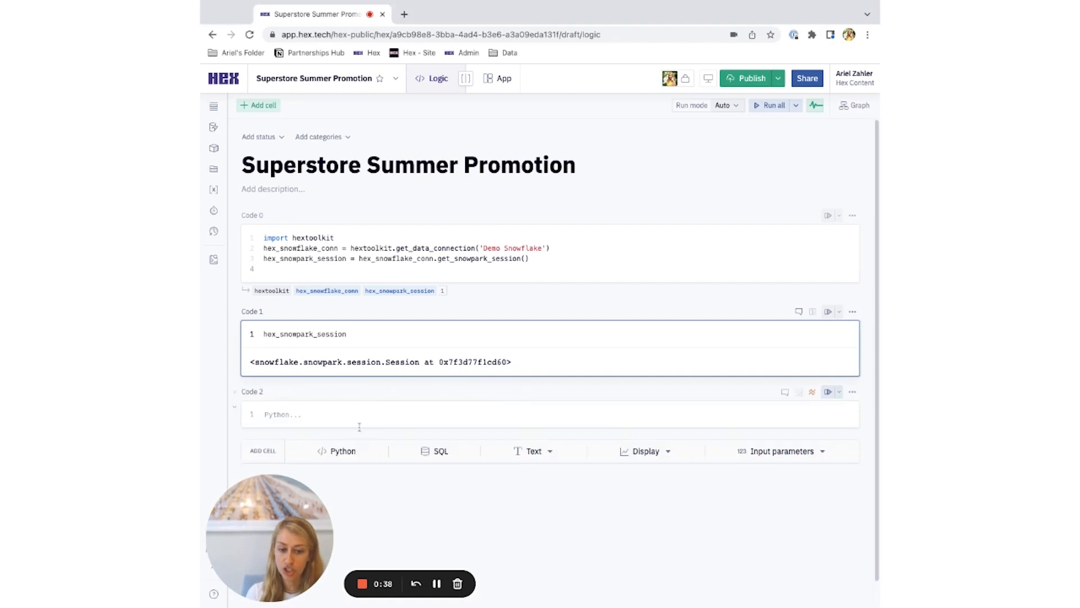
left_click(344, 415)
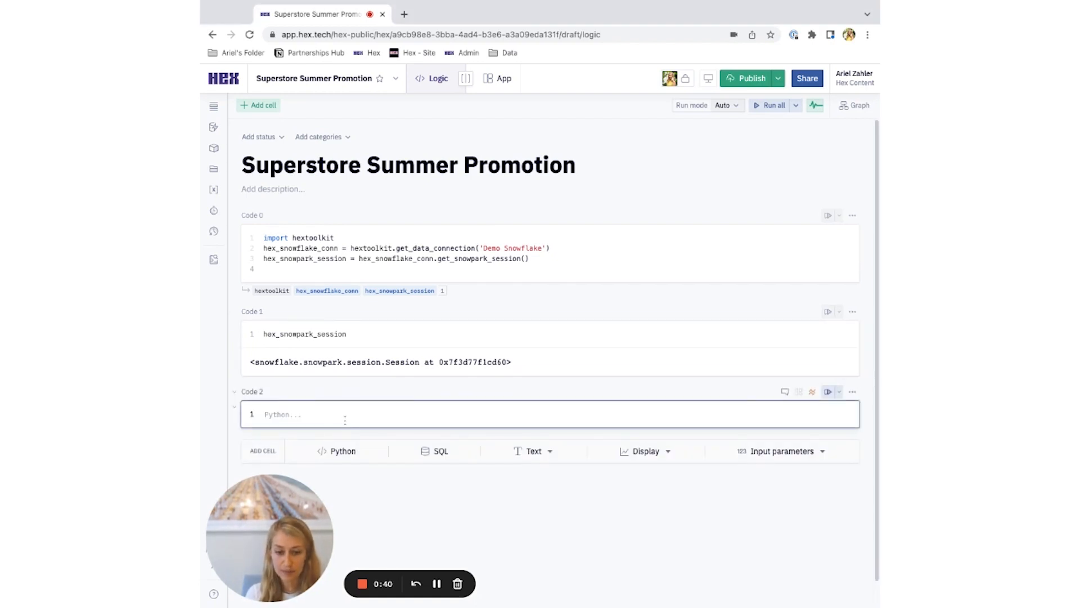
type("from snowflake.snowpark import functions as F")
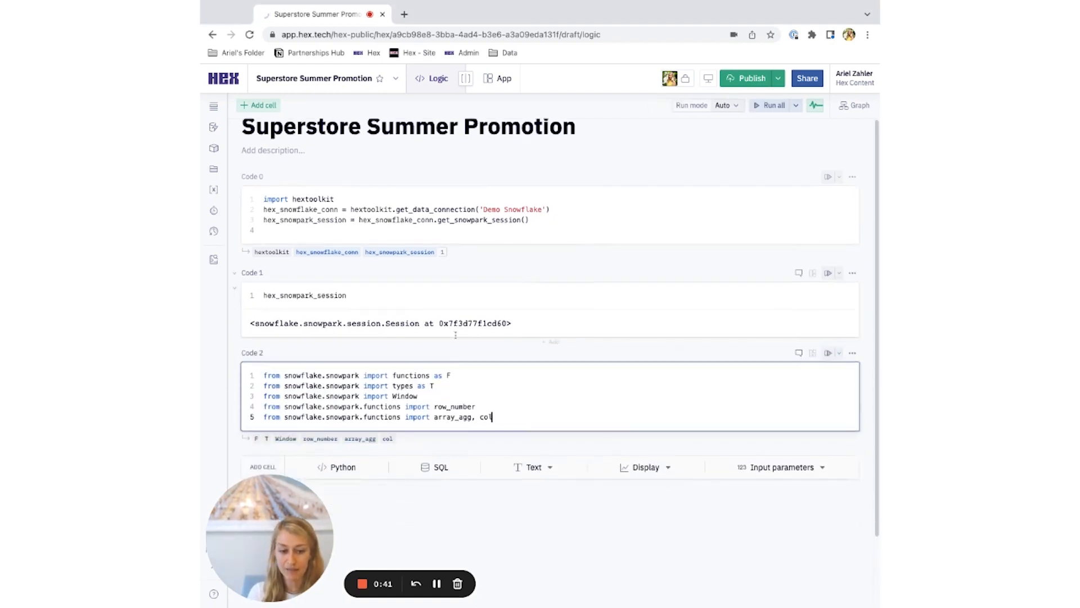
scroll("down", 3)
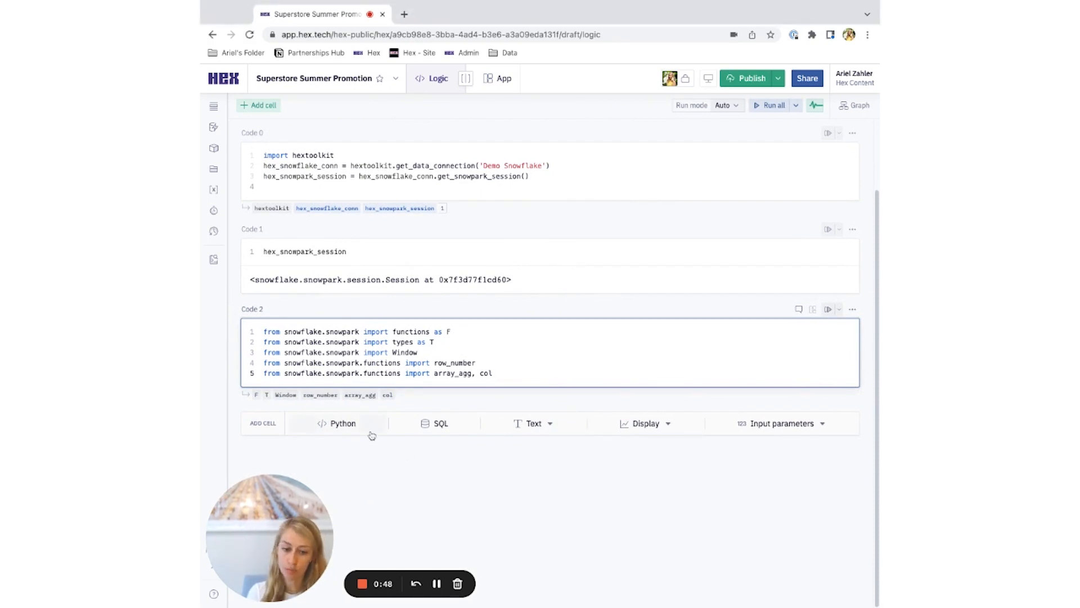
Add a cell showing min order date and max ship date from SUPERSTORE_DATASET, then a cell grouping sales by customer.
left_click(341, 423)
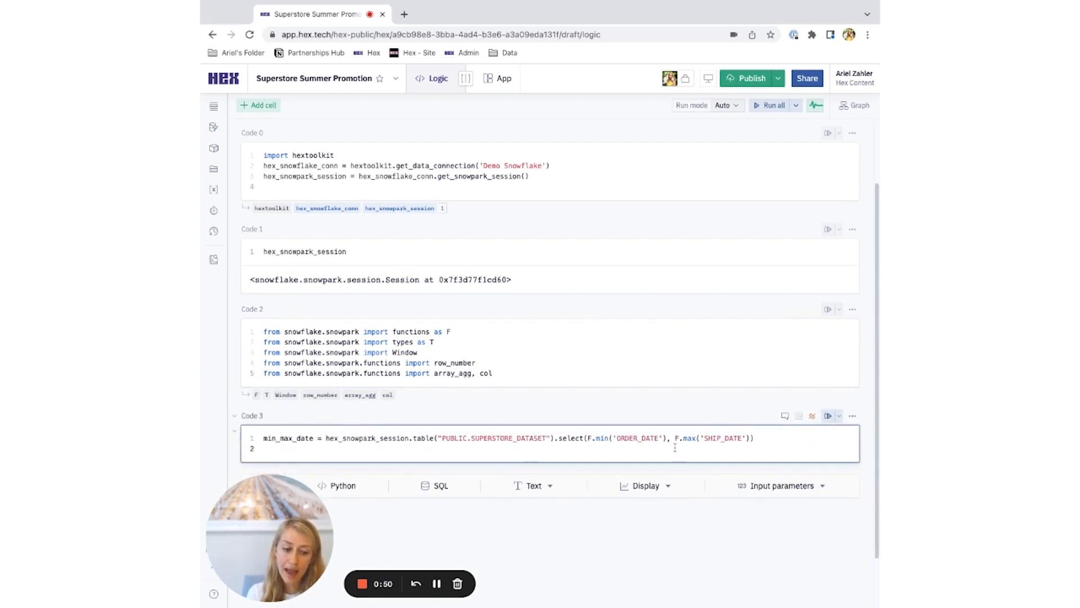
left_click(828, 416)
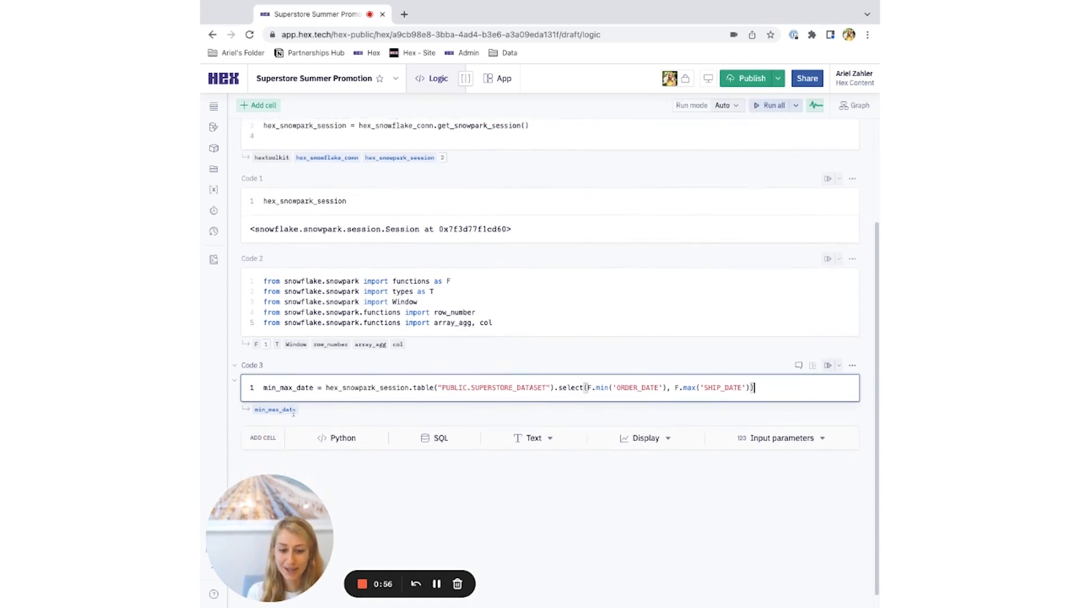
mouse_move(275, 409)
type("min_max_date.show()")
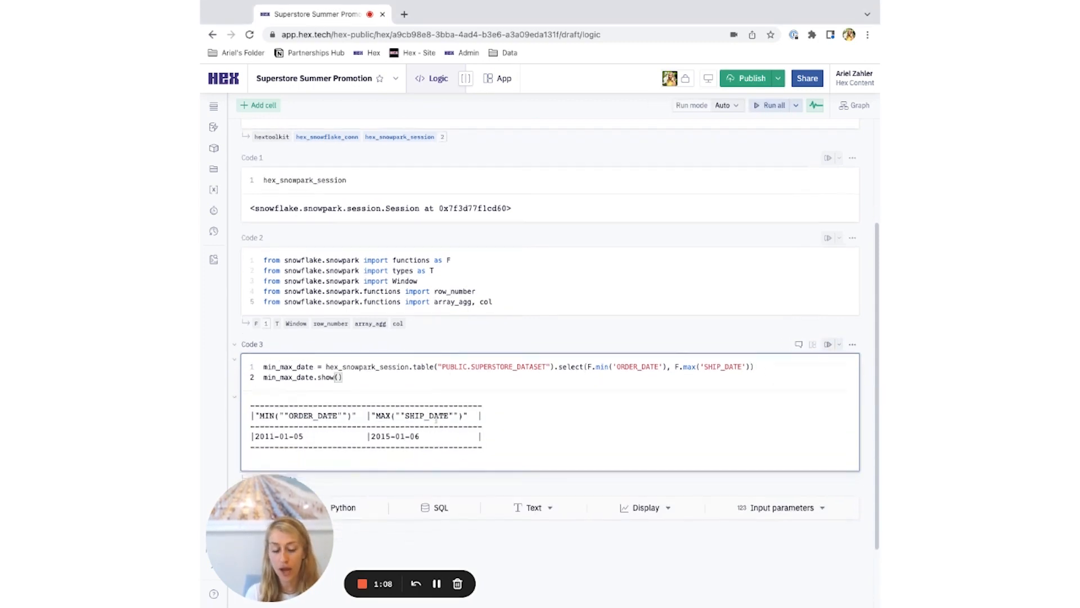
scroll("down", 3)
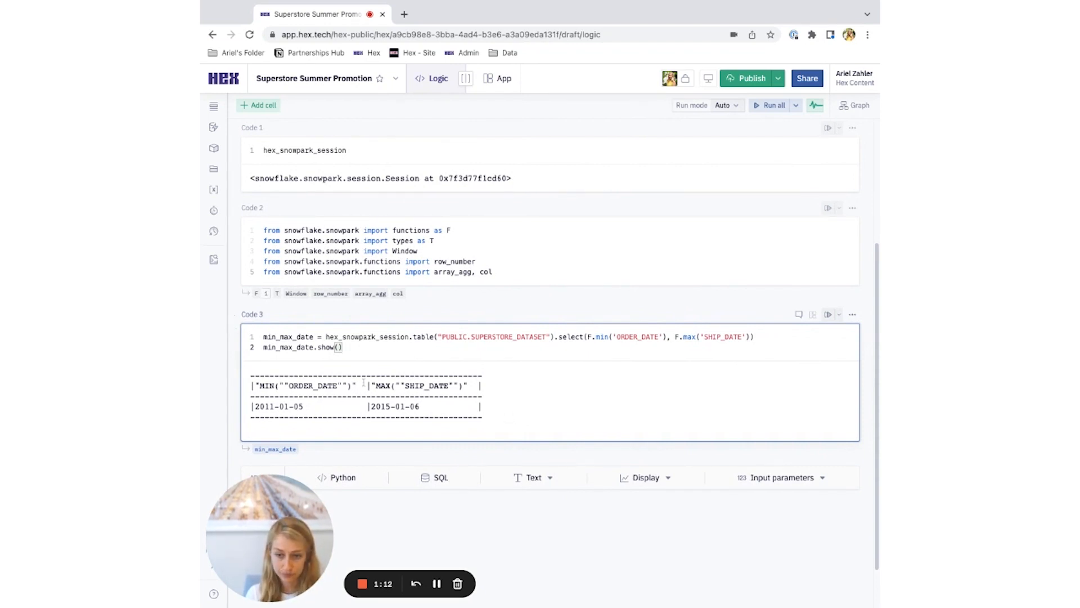
left_click(343, 477)
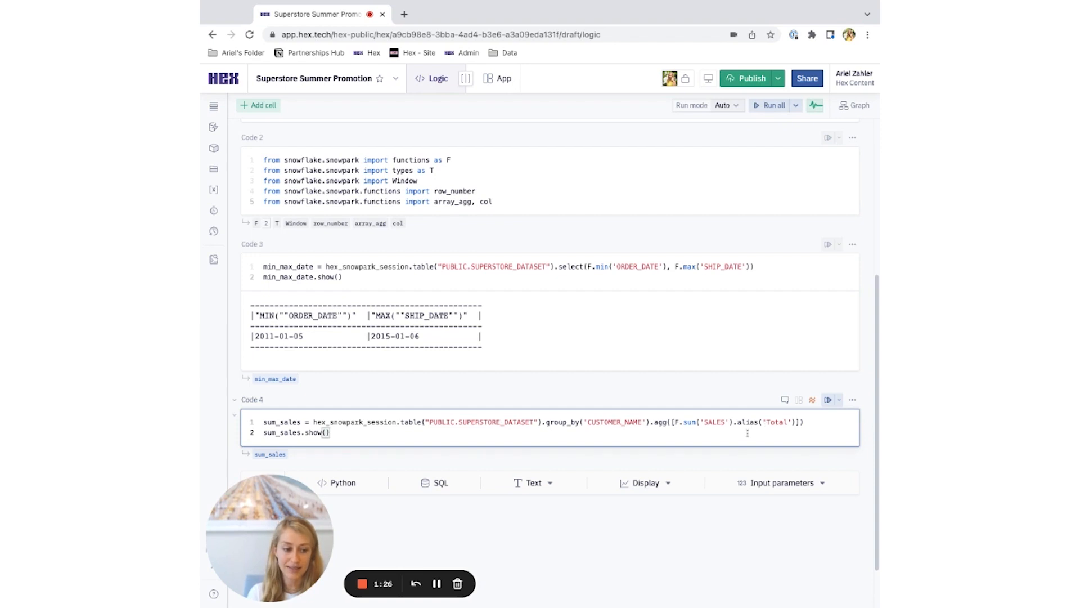
left_click(830, 400)
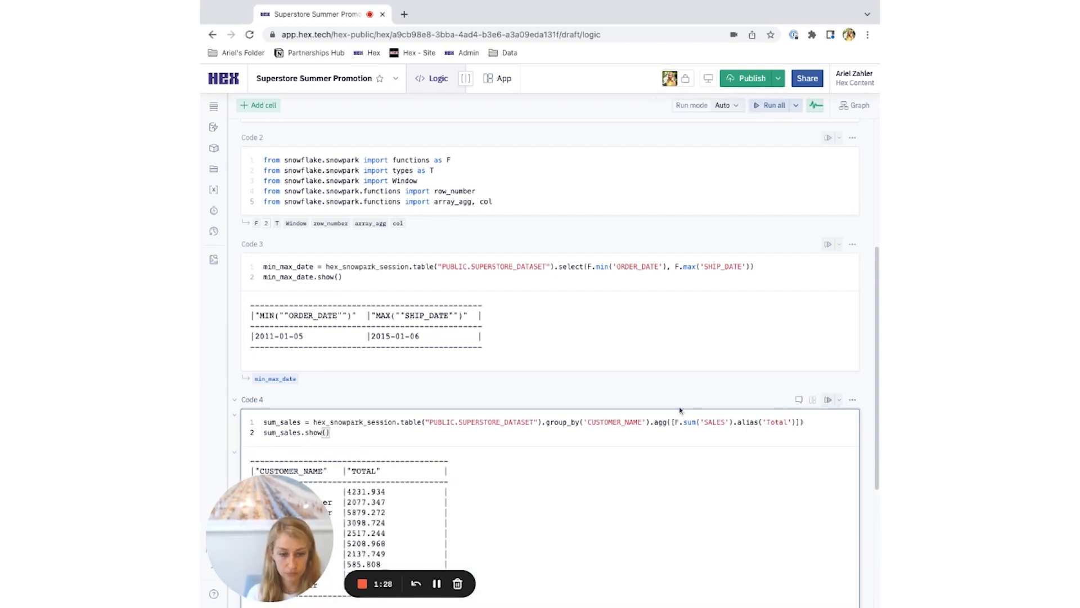
scroll("down", 3)
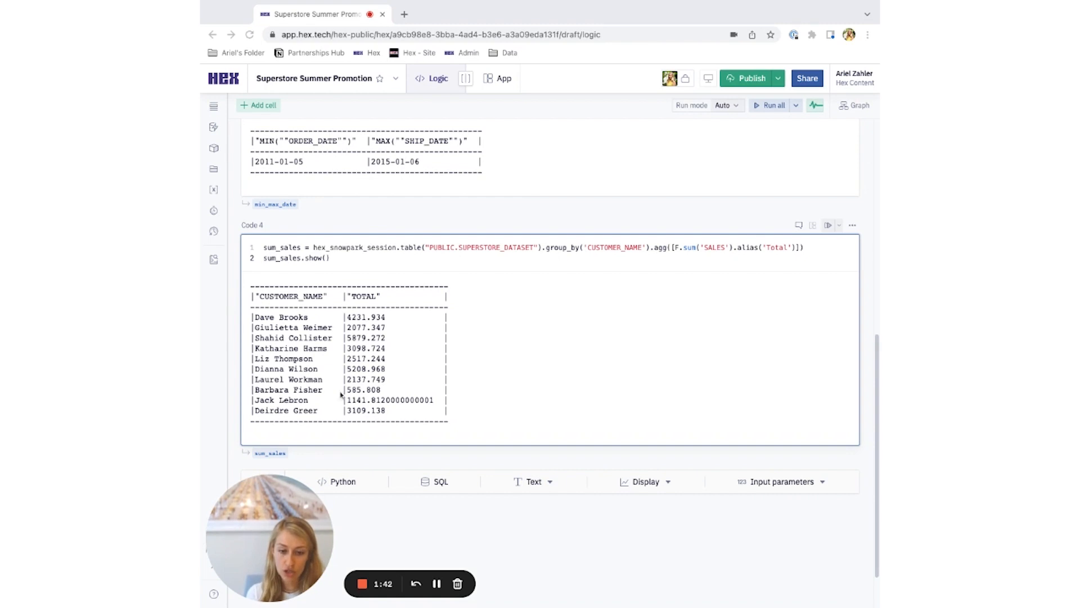
mouse_move(338, 455)
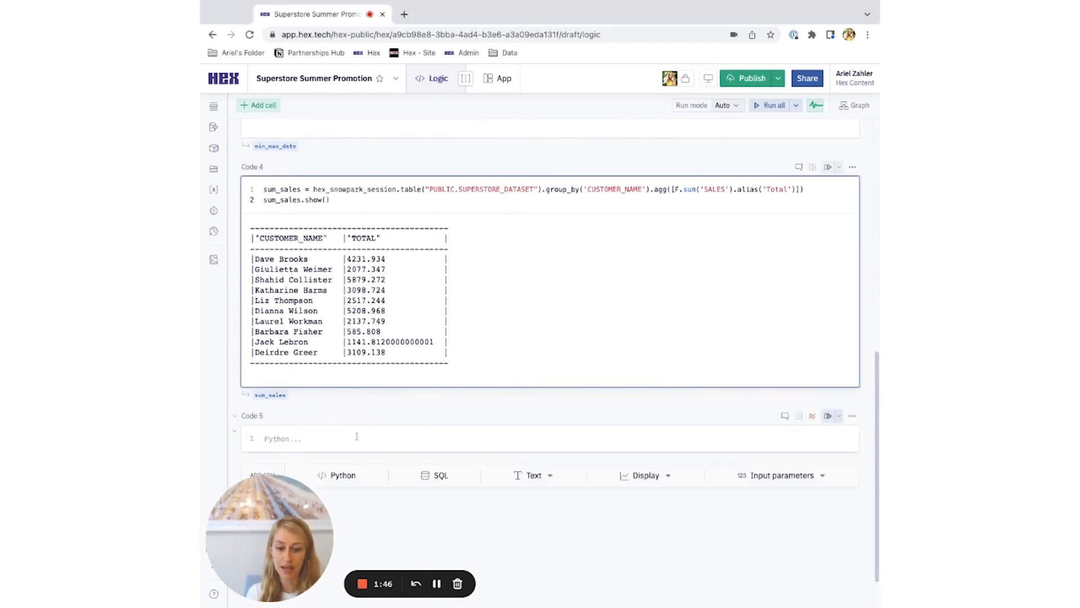
type("top_customers = sum_sales.with_column(\"RANKED\" , row_number().over(Window.order_by(col(\"Total\").desc()))).show()")
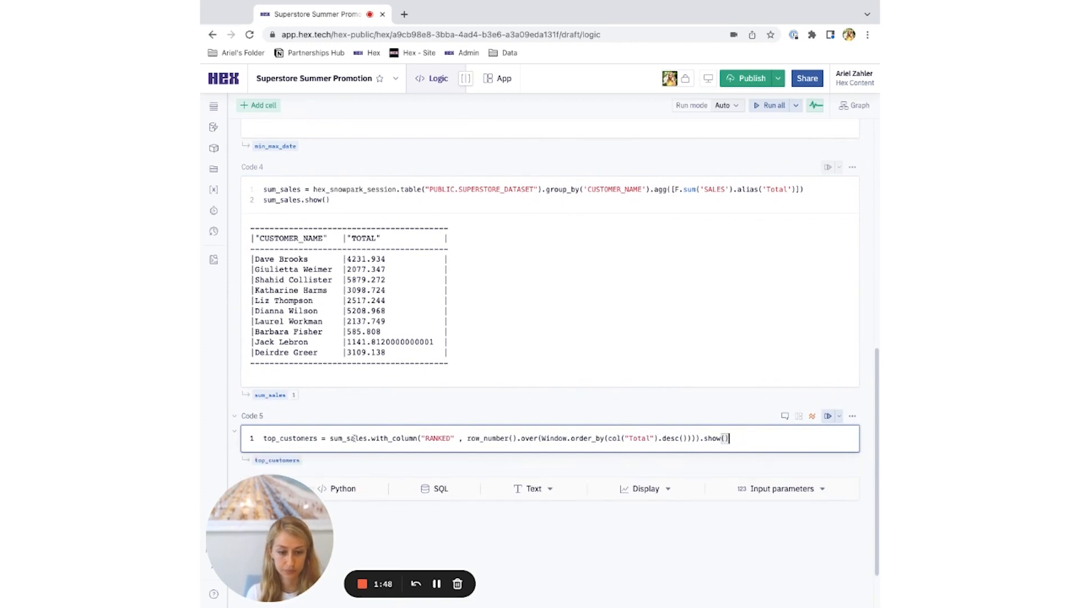
left_click(829, 415)
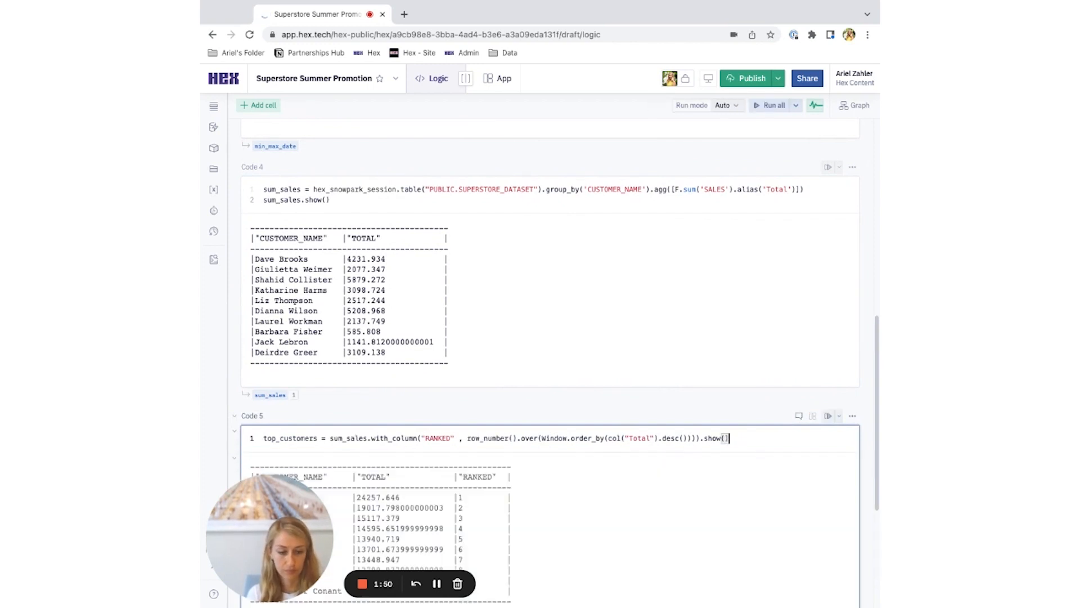
scroll("down", 3)
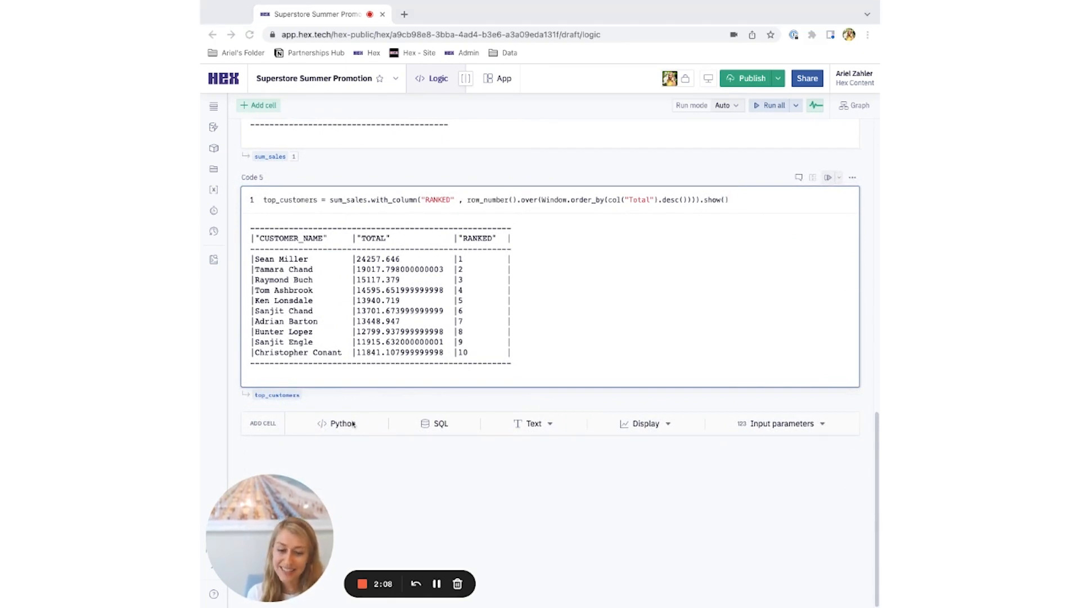
left_click(342, 423)
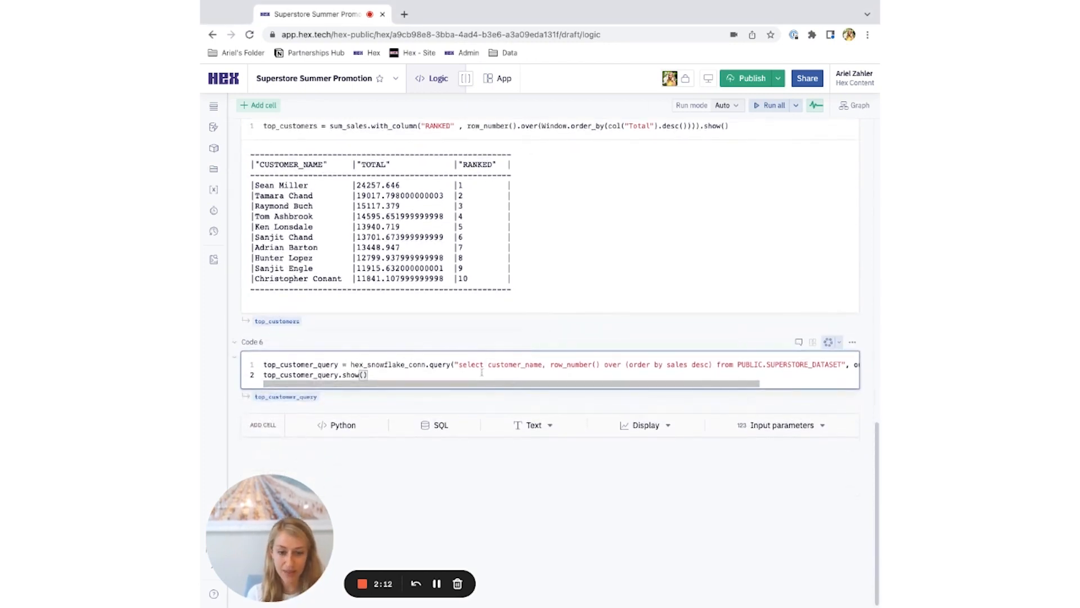
left_click(828, 341)
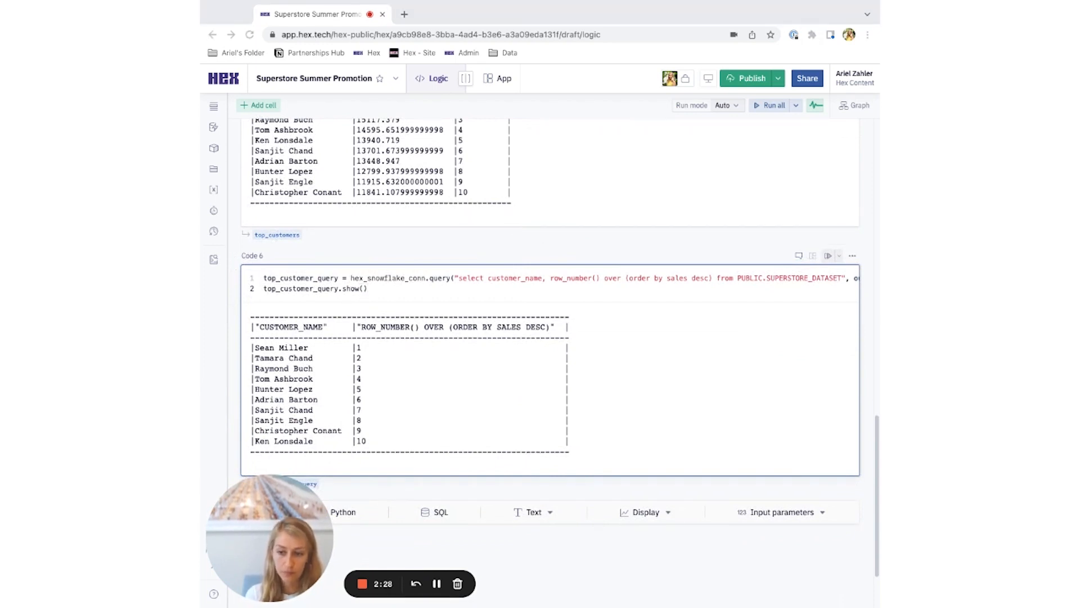
scroll("down", 3)
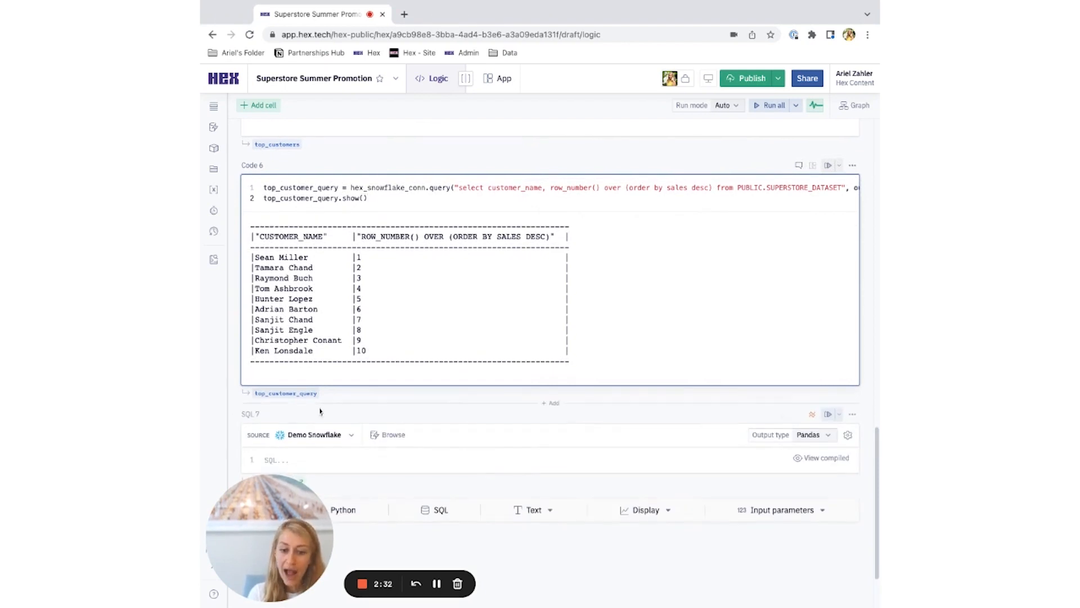
Write the ranking query in the SQL cell and set its output type to Snowpark.
left_click(314, 434)
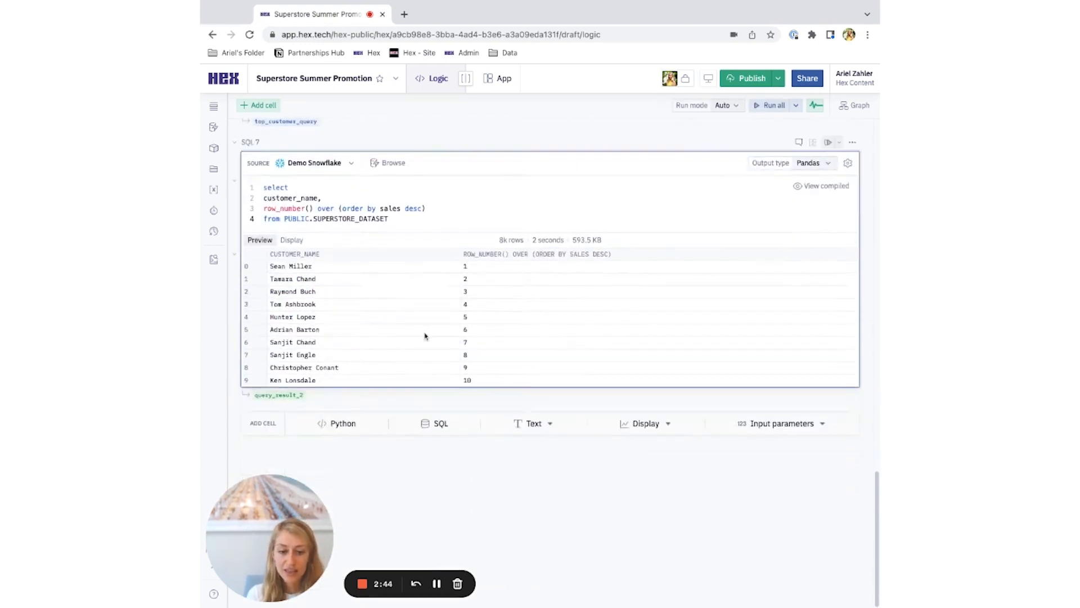
mouse_move(279, 395)
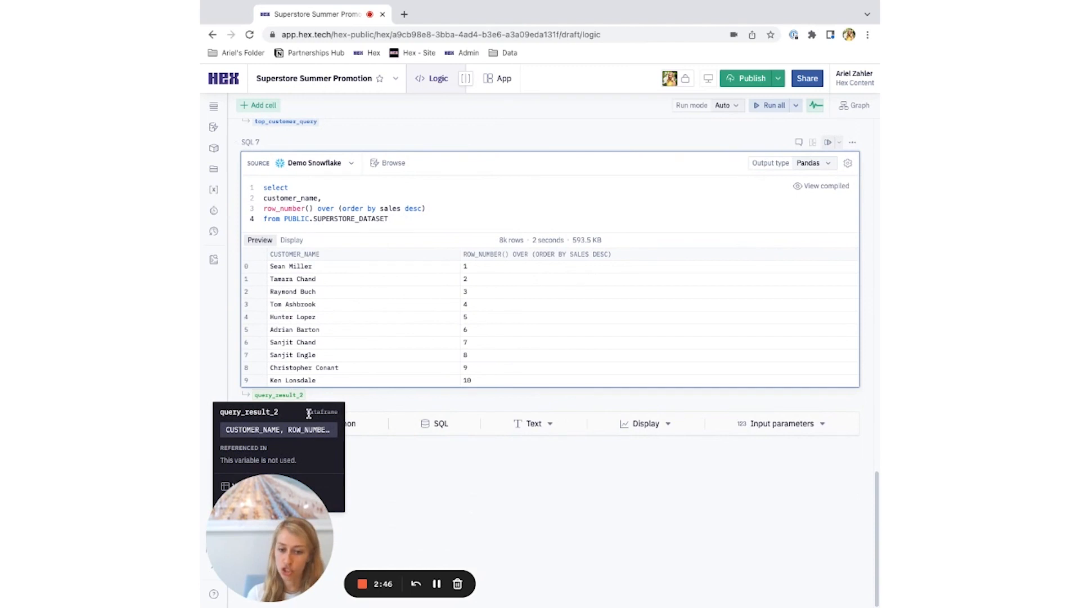
left_click(813, 163)
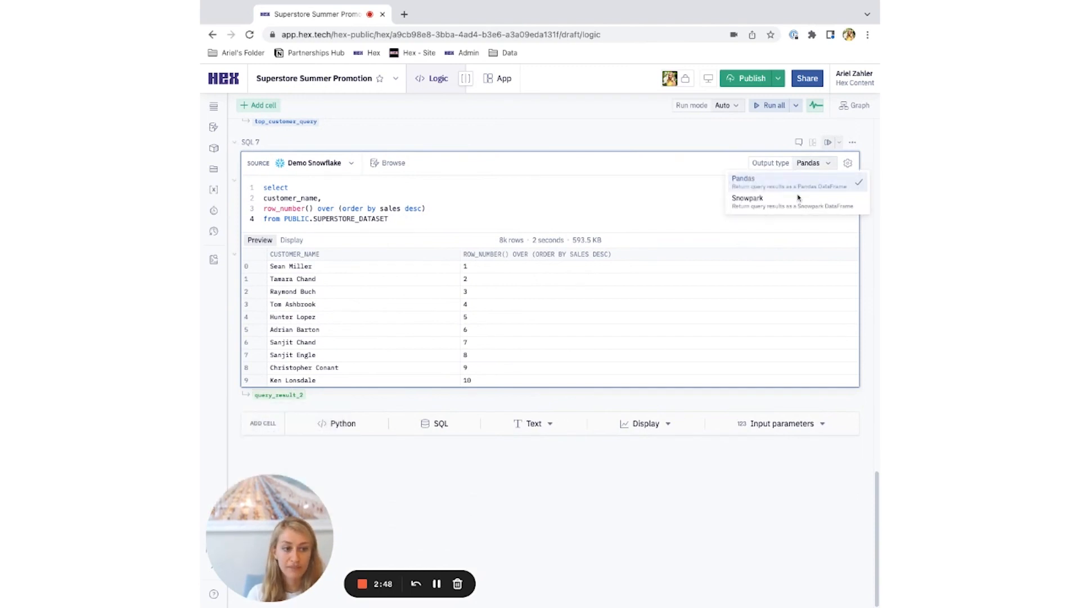
left_click(748, 198)
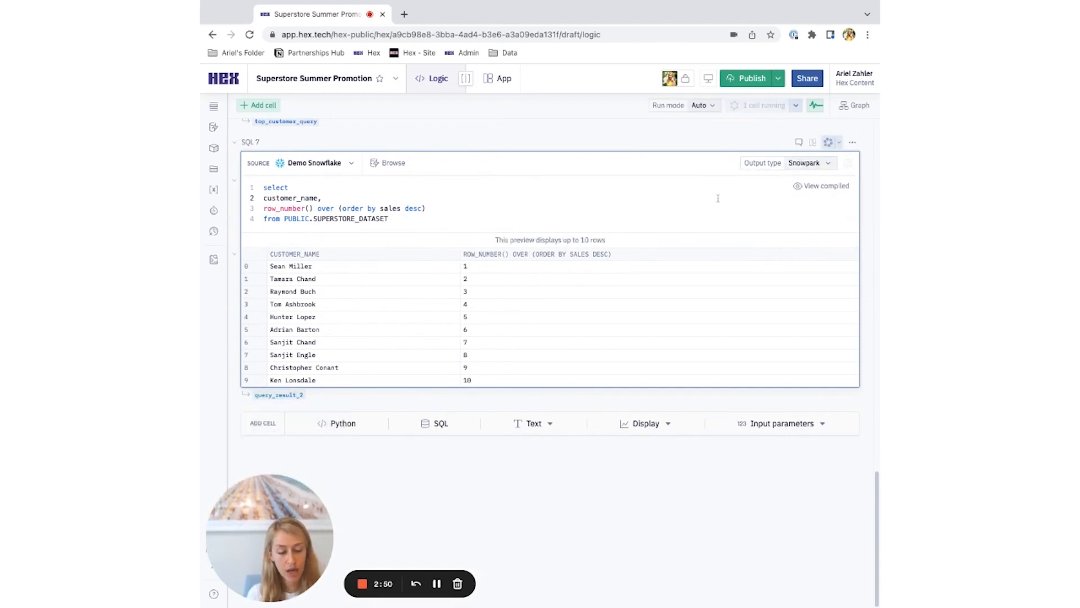
mouse_move(279, 395)
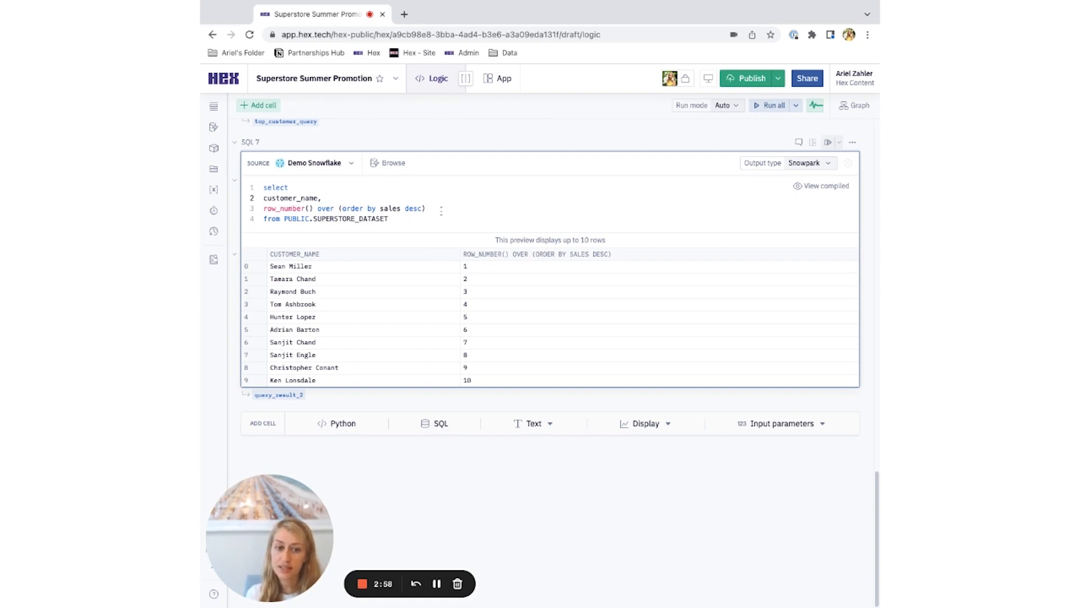
Change the query to sum(sales) as total with group by 1 and run it as a Pandas result of 792 rows.
type("sum")
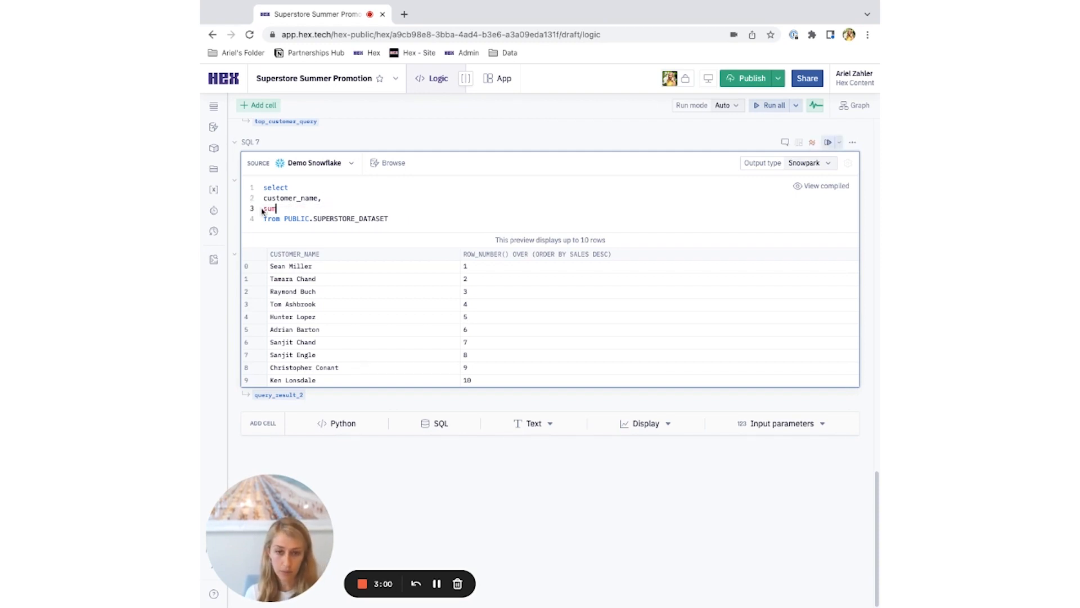
type("(sales)")
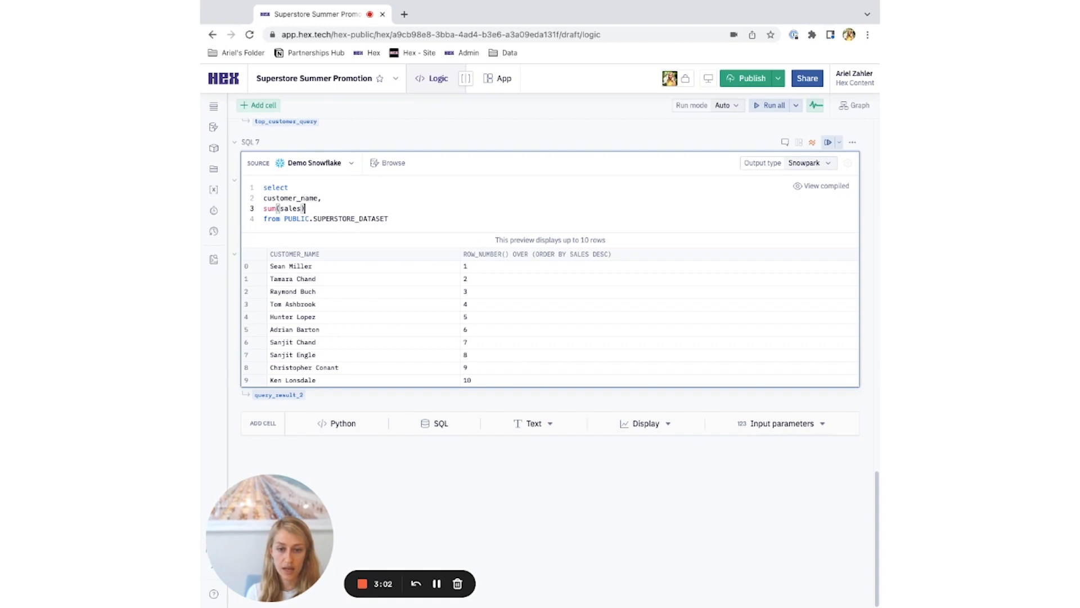
type("as total")
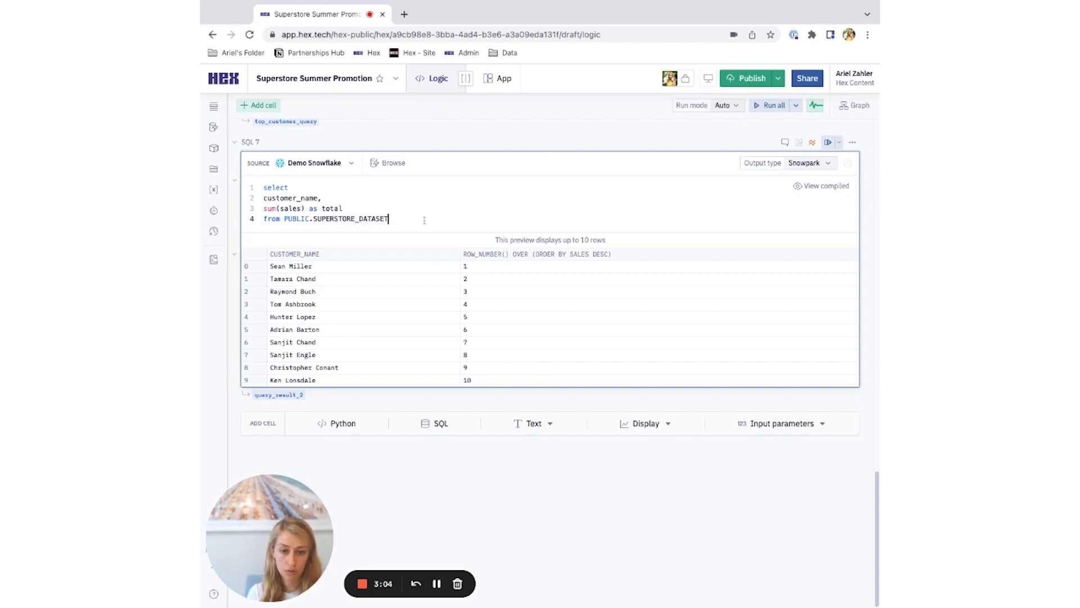
type("group by")
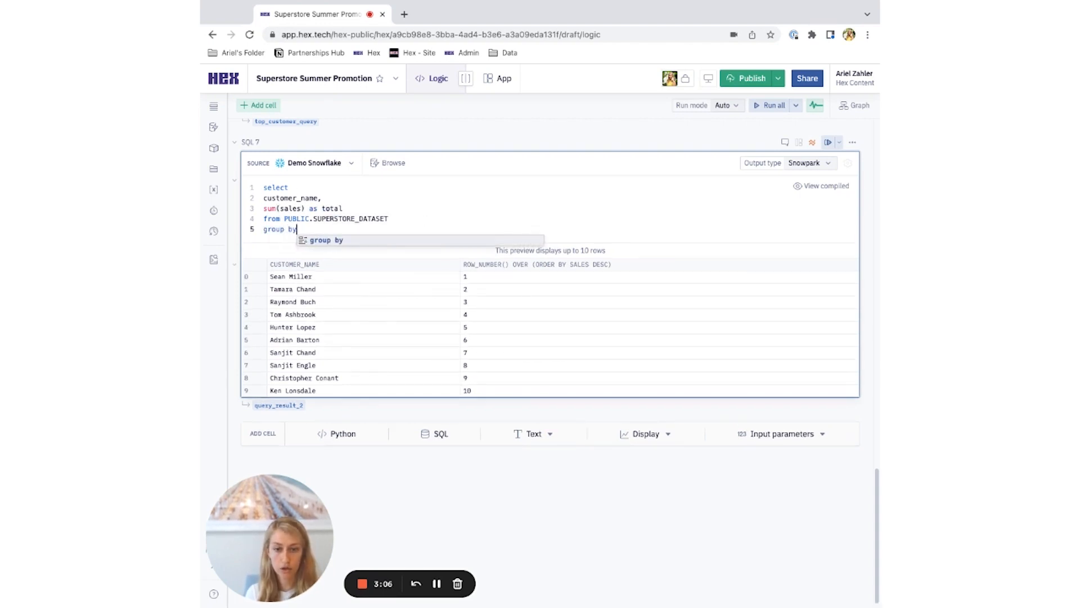
type("1")
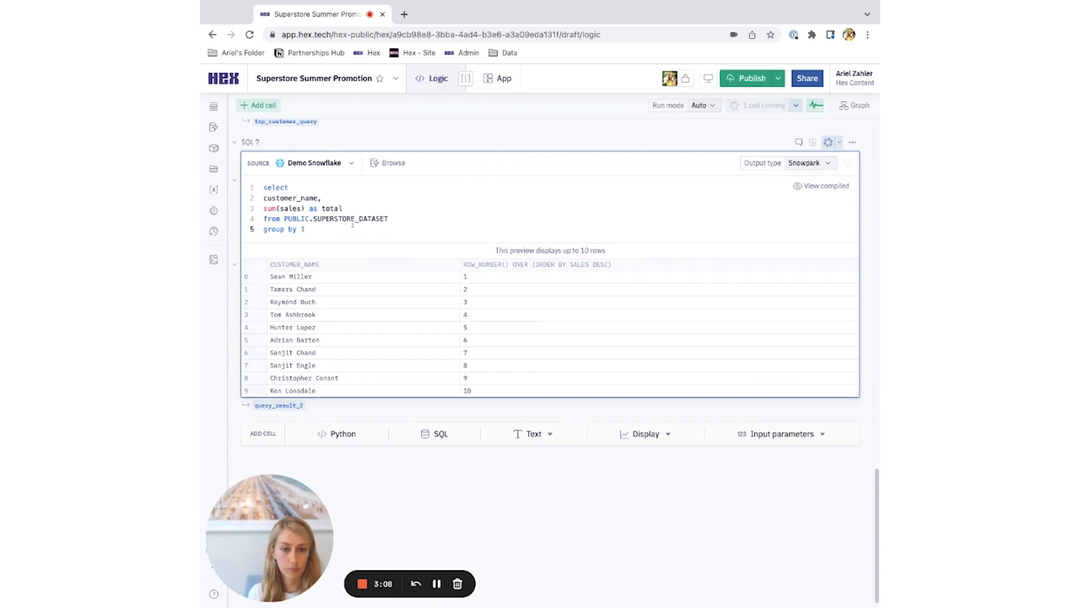
left_click(810, 163)
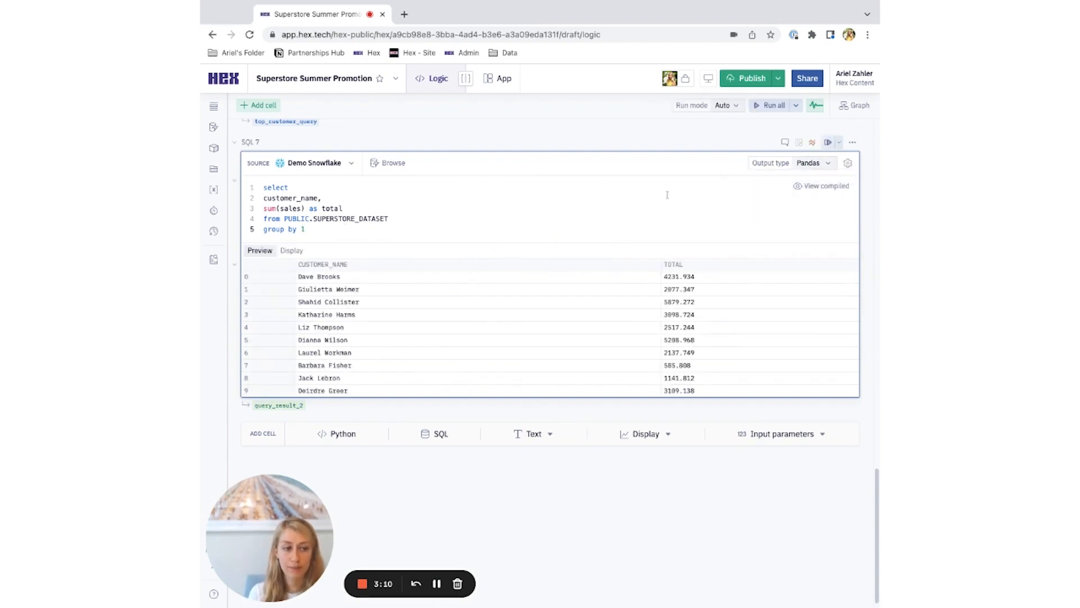
left_click(829, 142)
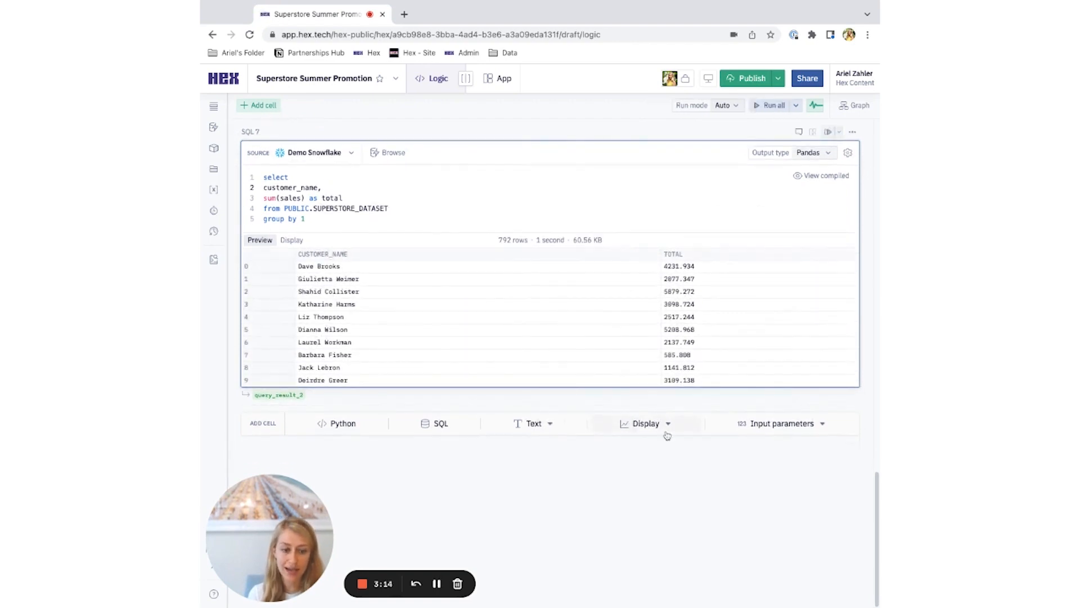
Add limit 20 to the query and a chart cell on query_result_2 plotting CUSTOMER_NAME against TOTAL.
left_click(645, 423)
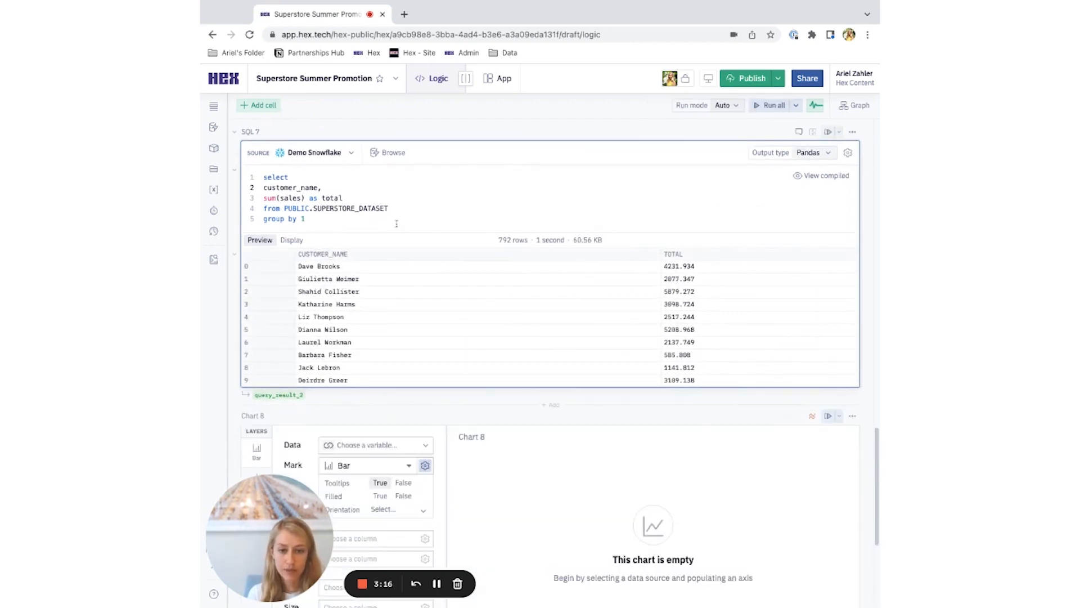
type("limit 20")
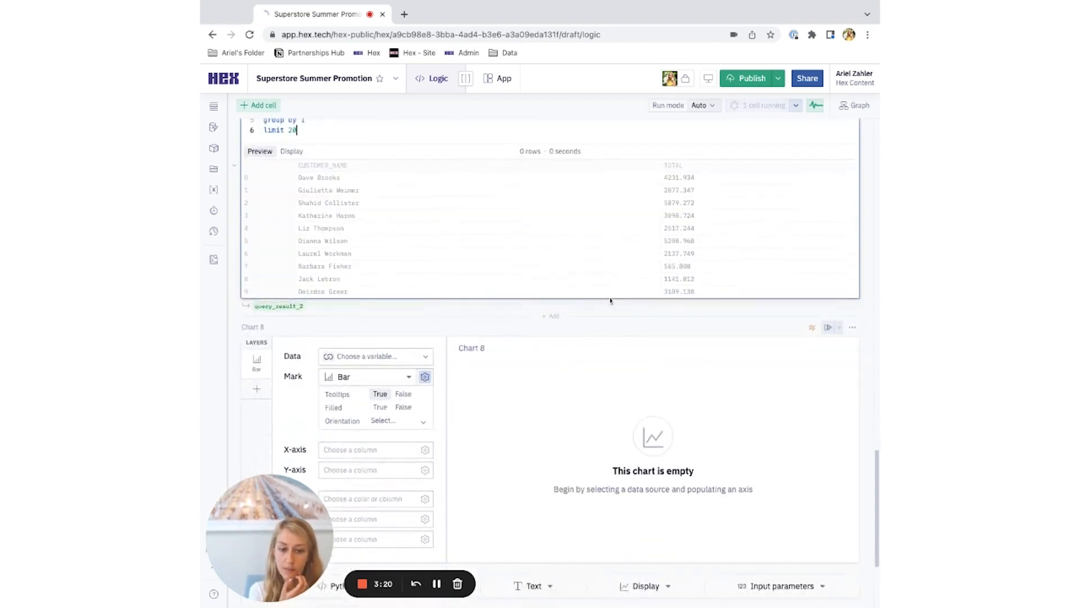
left_click(375, 356)
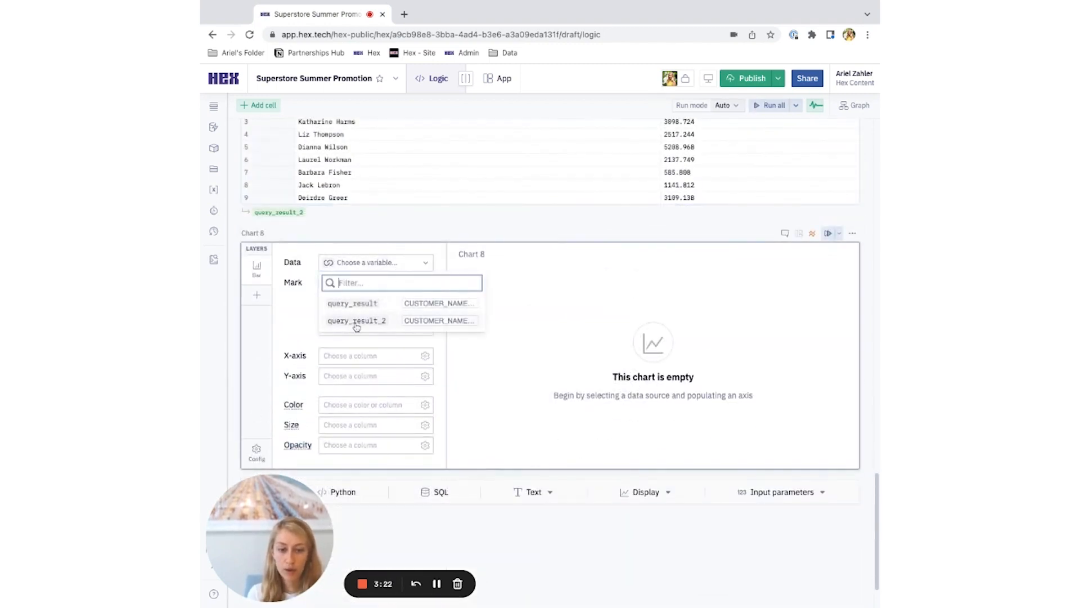
left_click(356, 320)
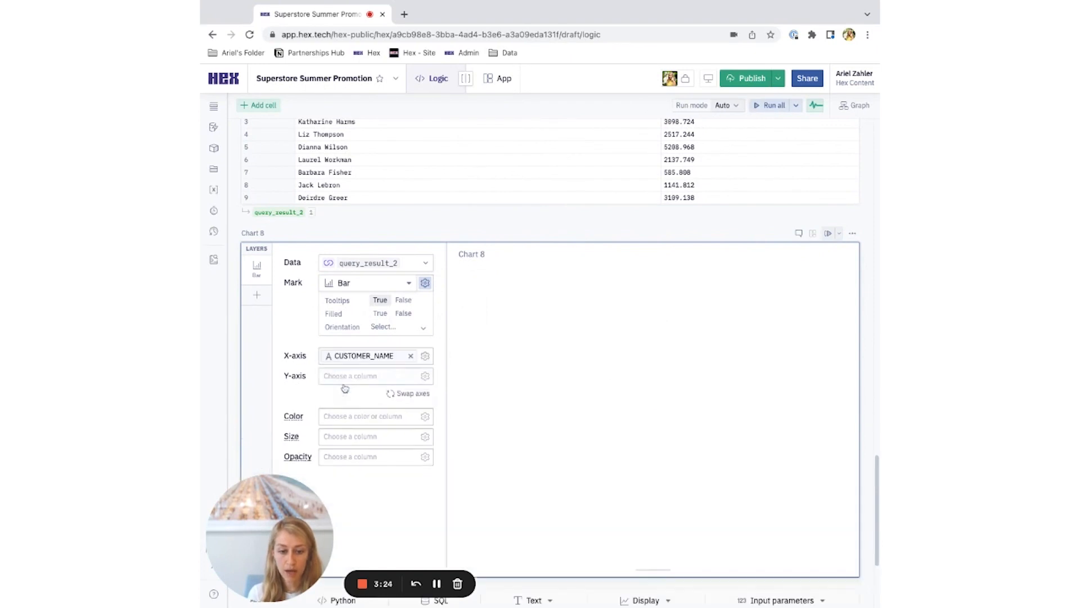
left_click(369, 376)
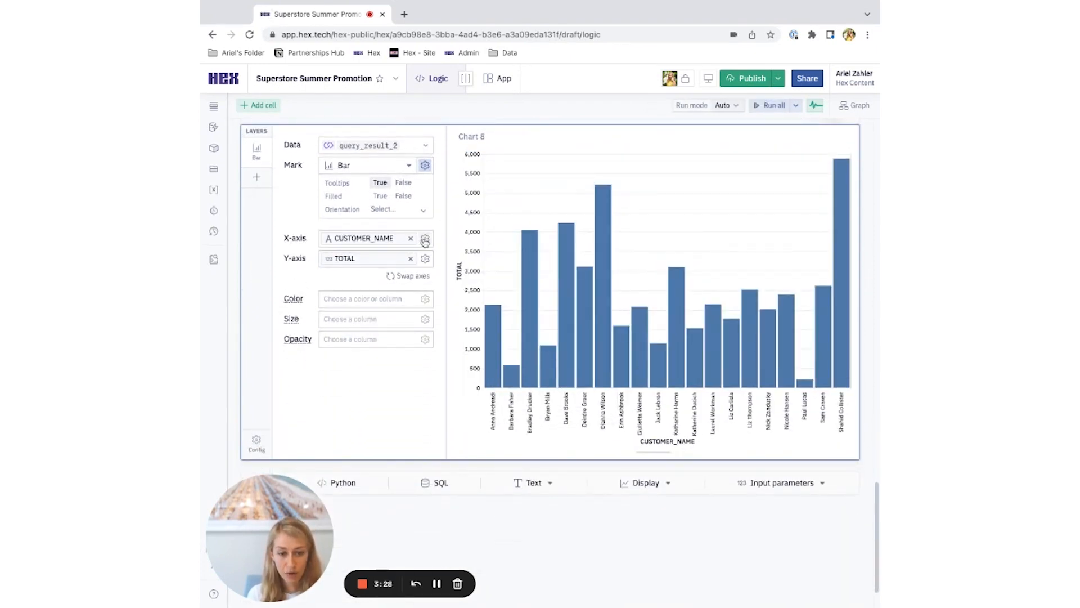
Sort the customer bars by total sales descending, led by Shahid Collister near 5,900.
left_click(425, 239)
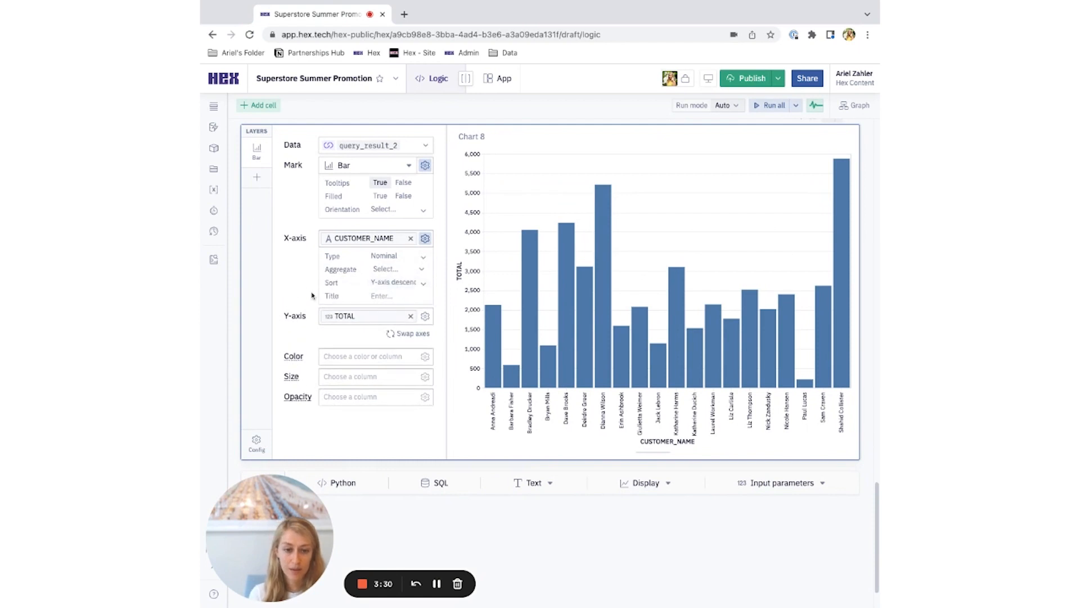
left_click(397, 282)
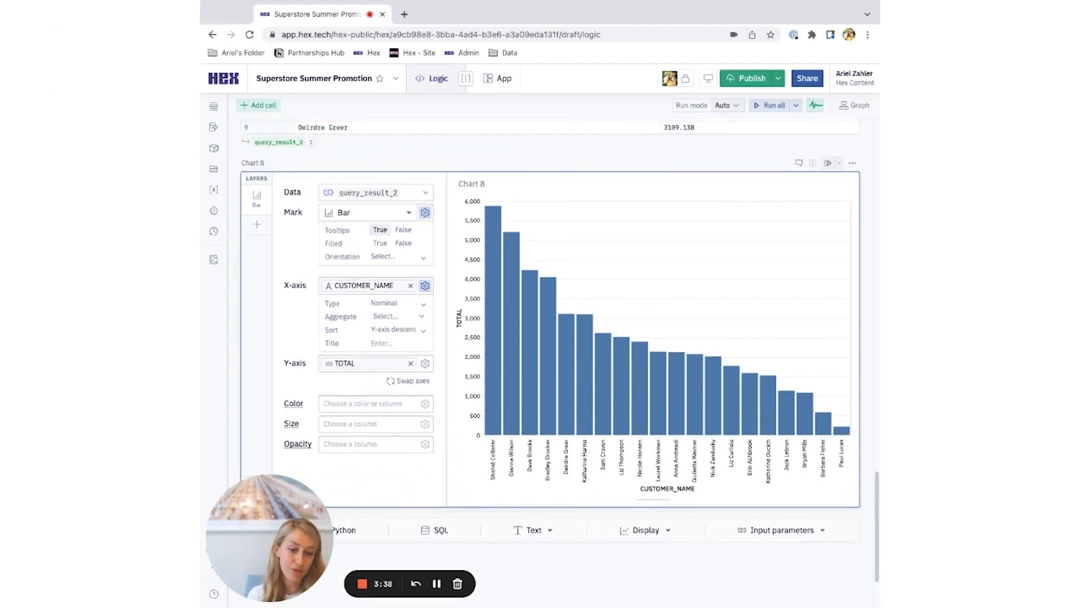
mouse_move(504, 494)
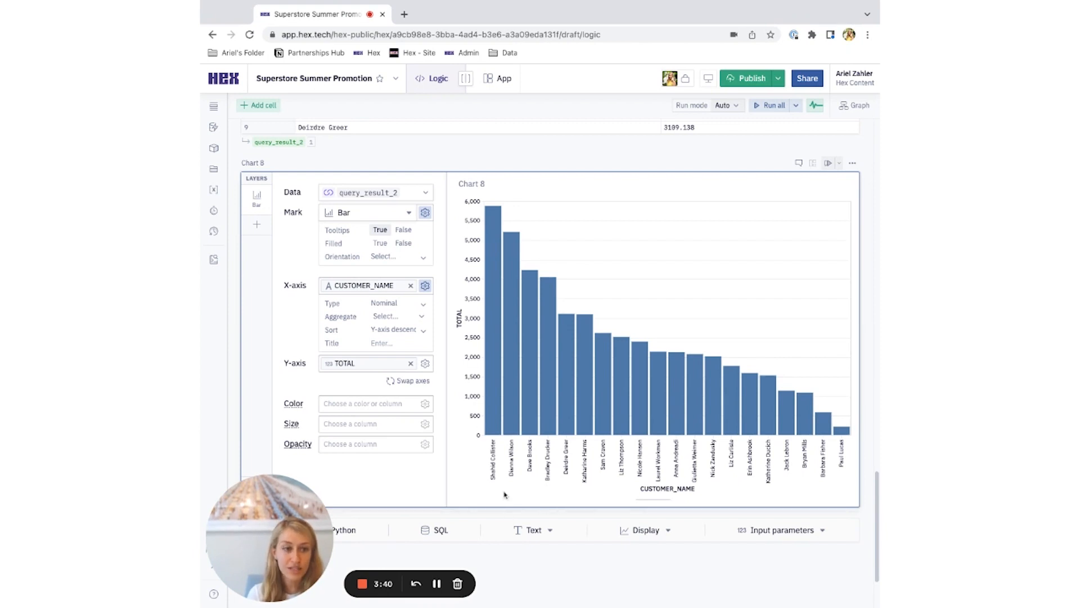
mouse_move(435, 583)
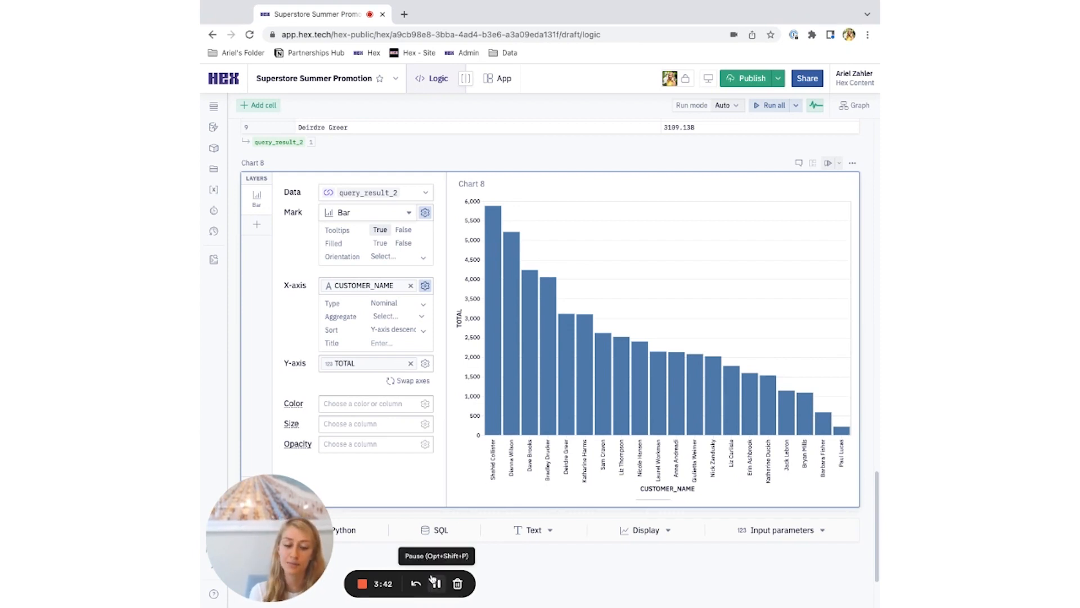